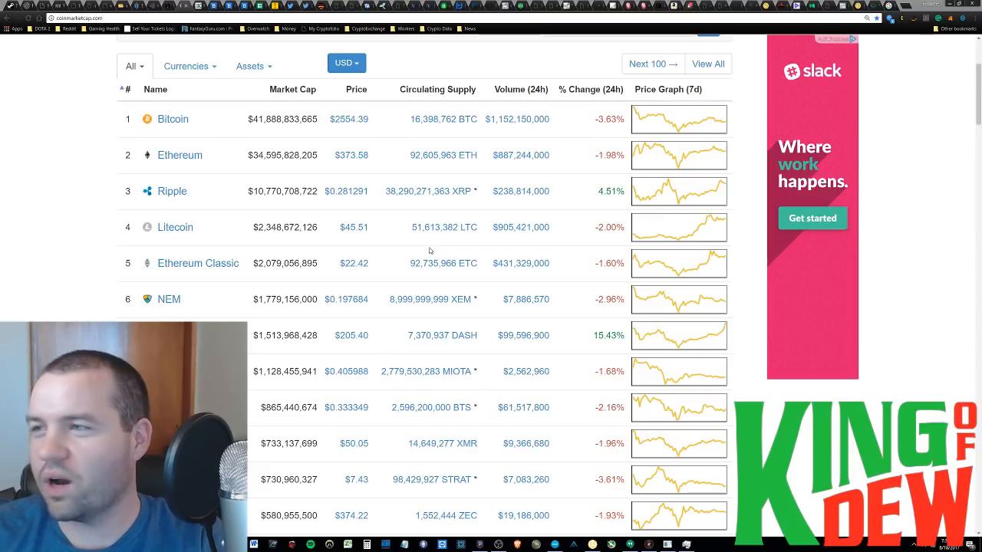
{"action": "mouse_move", "coordinate": [321, 274]}
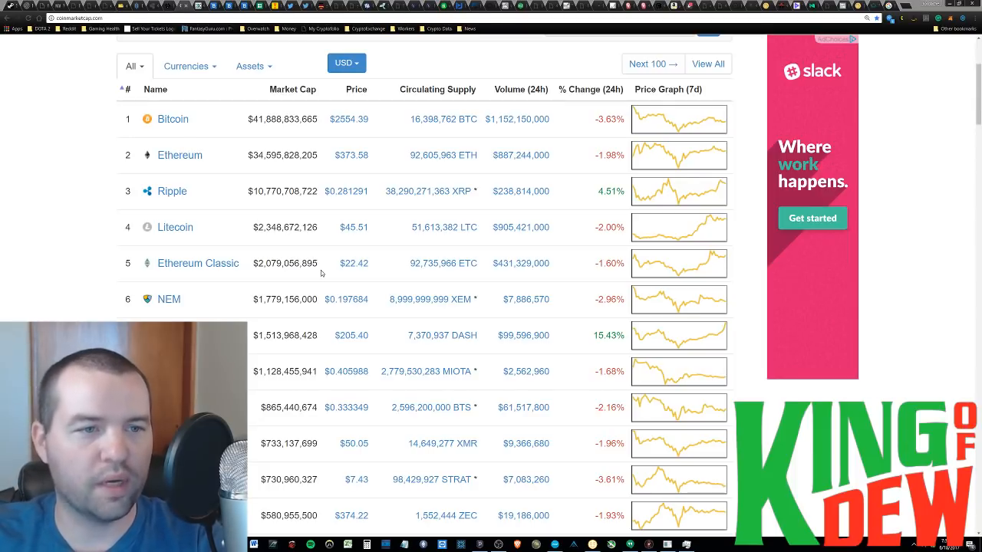
{"action": "mouse_move", "coordinate": [74, 176]}
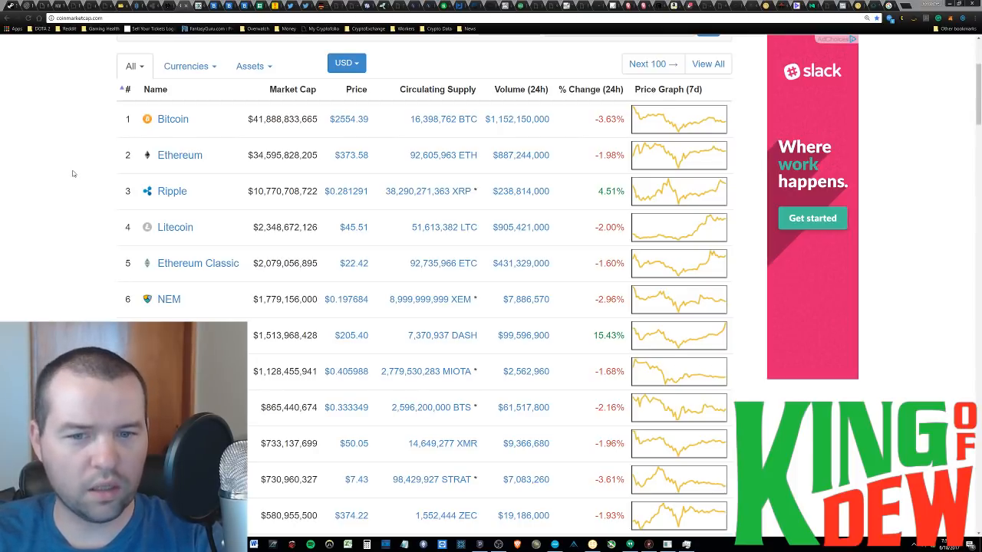
- Scroll the all-coins table down to BitShares, Monero, Stratis and Zcash at ranks 9–12
{"action": "scroll", "scroll_direction": "down", "scroll_amount": 3}
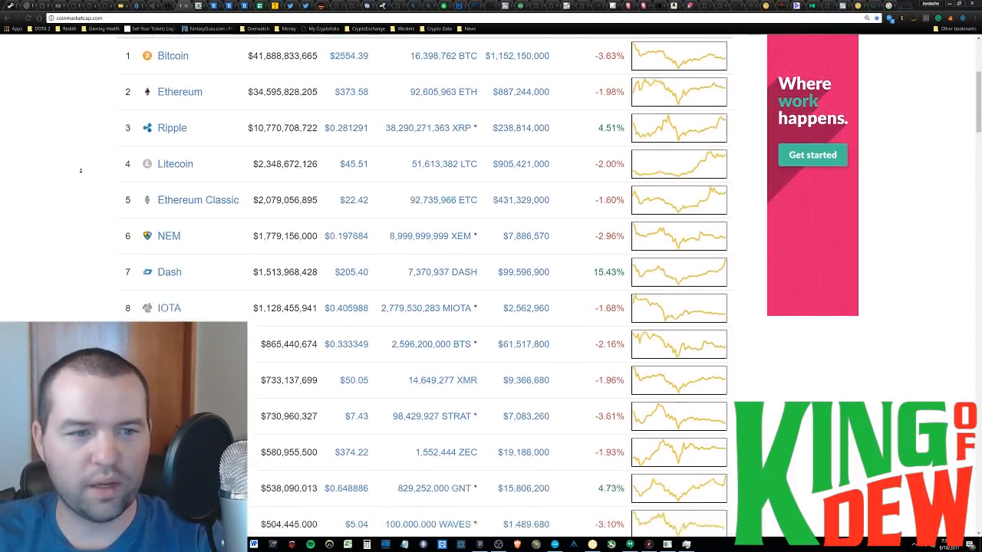
{"action": "scroll", "scroll_direction": "down", "scroll_amount": 3}
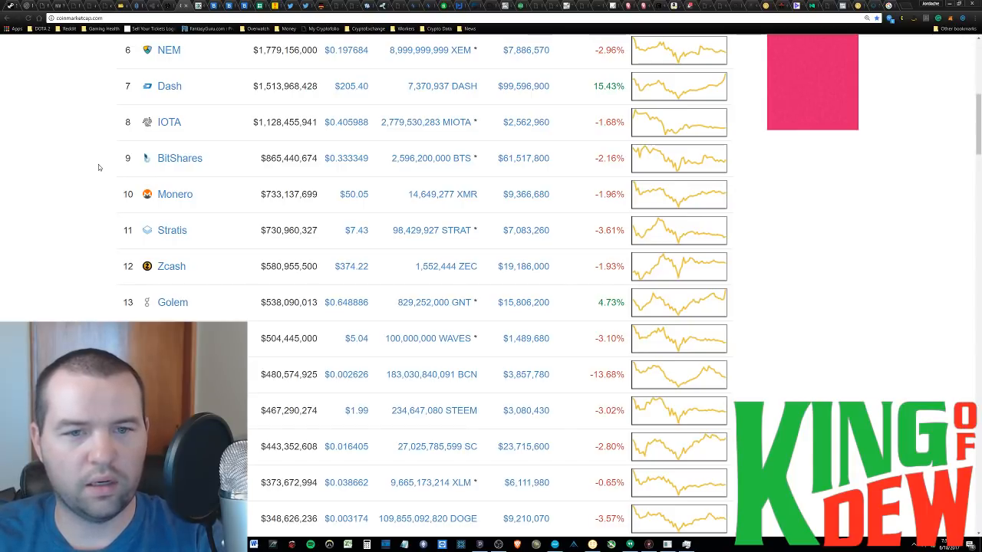
{"action": "scroll", "scroll_direction": "up", "scroll_amount": 3}
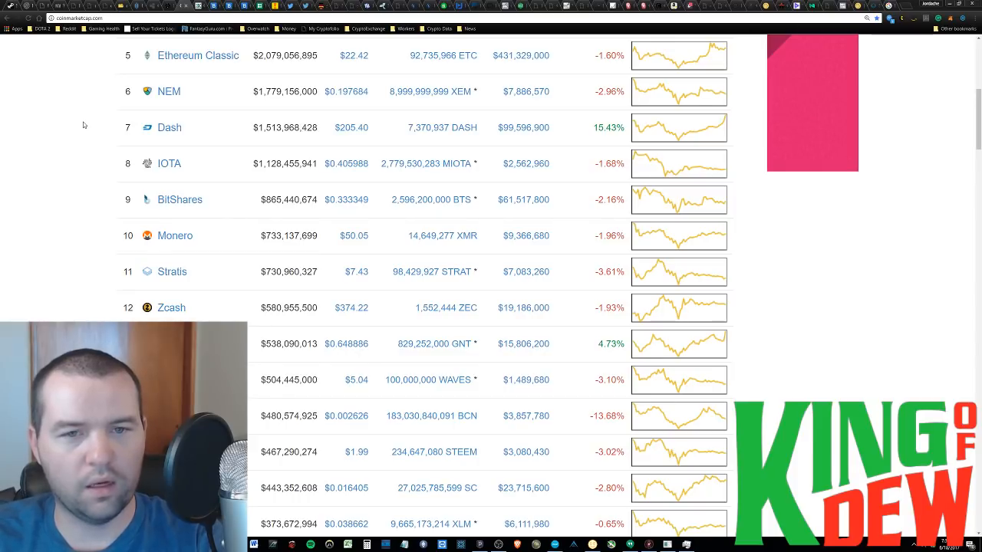
{"action": "mouse_move", "coordinate": [65, 256]}
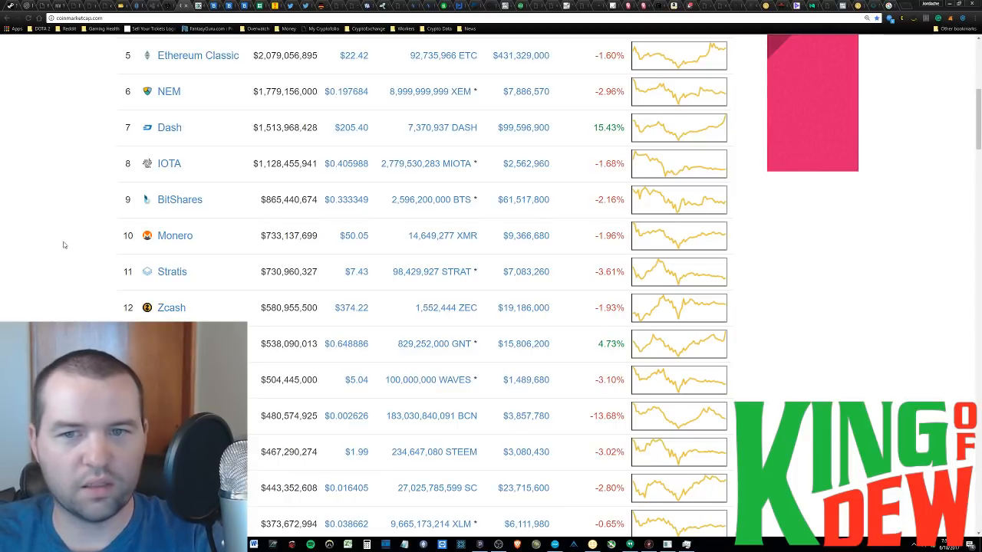
{"action": "scroll", "scroll_direction": "down", "scroll_amount": 3}
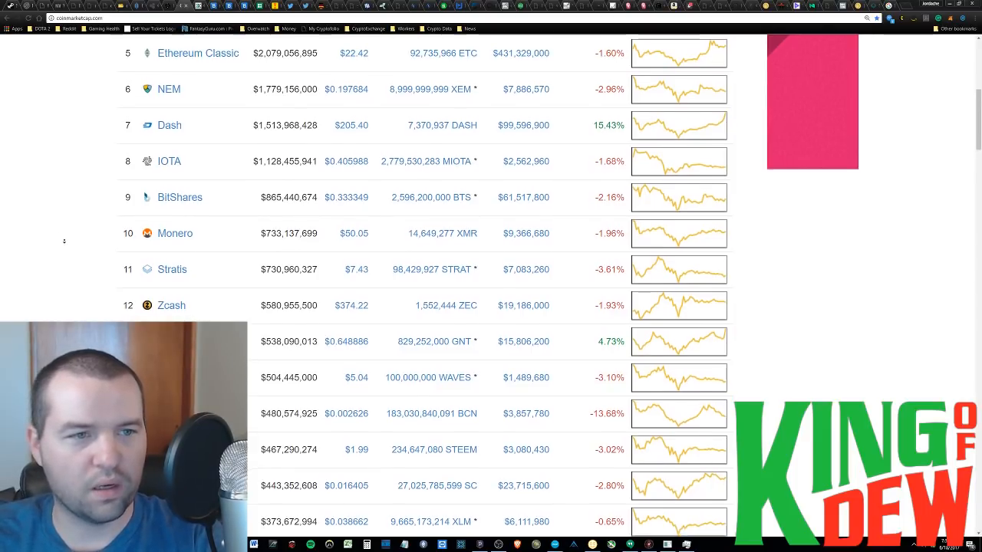
{"action": "scroll", "scroll_direction": "down", "scroll_amount": 3}
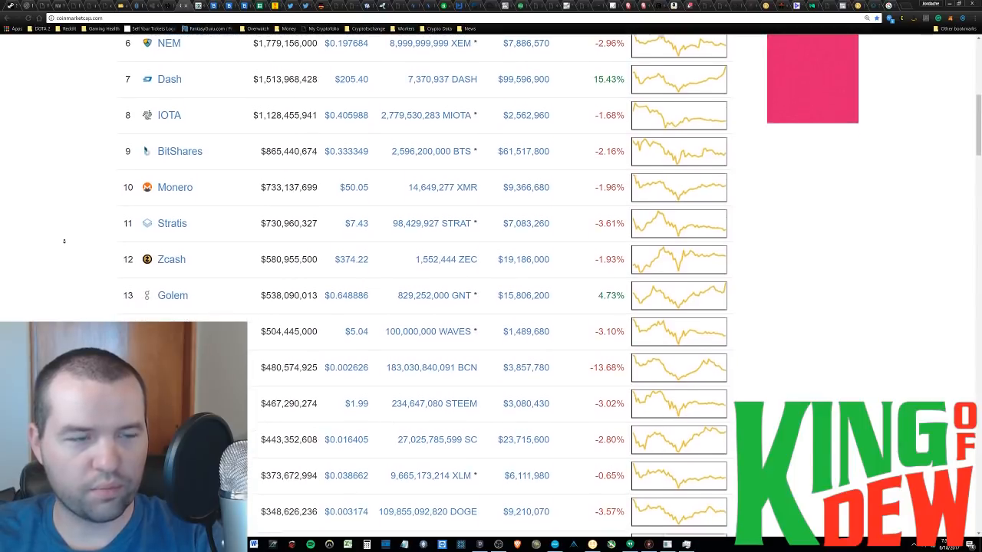
{"action": "scroll", "scroll_direction": "down", "scroll_amount": 3}
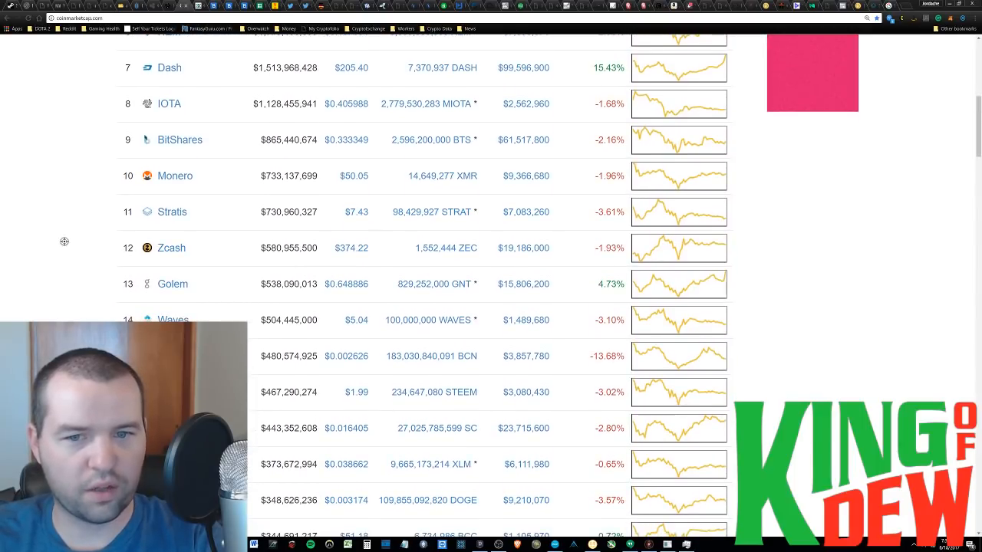
{"action": "scroll", "scroll_direction": "down", "scroll_amount": 3}
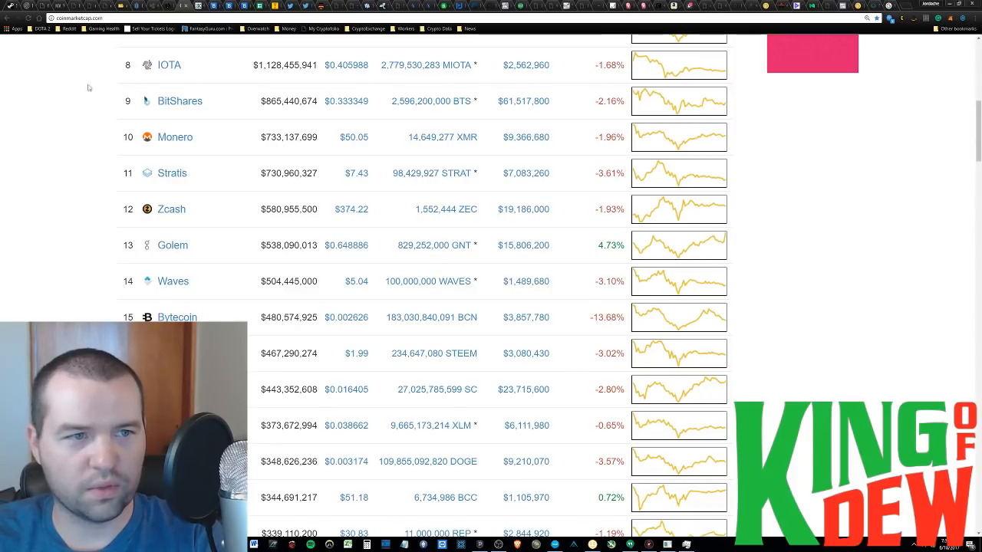
{"action": "mouse_move", "coordinate": [76, 114]}
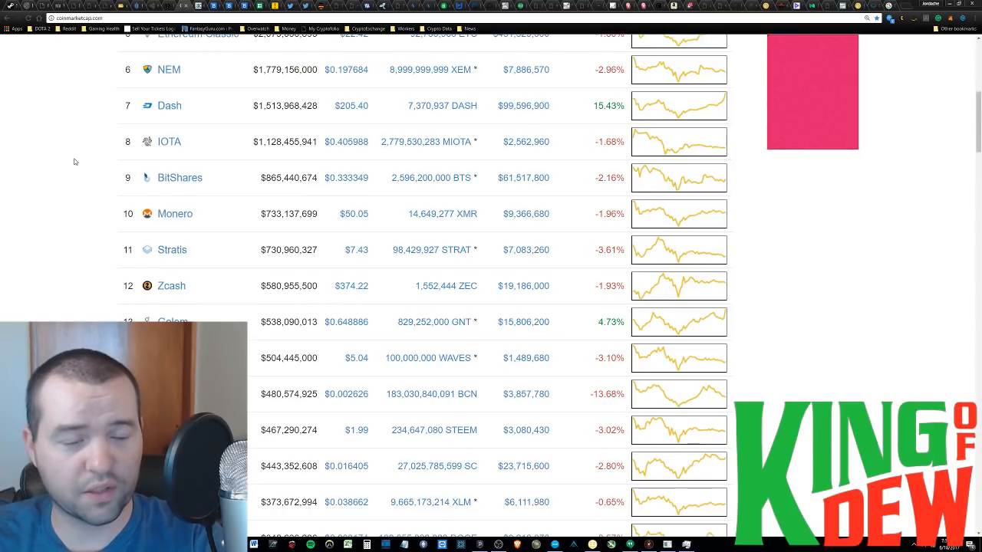
{"action": "mouse_move", "coordinate": [104, 127]}
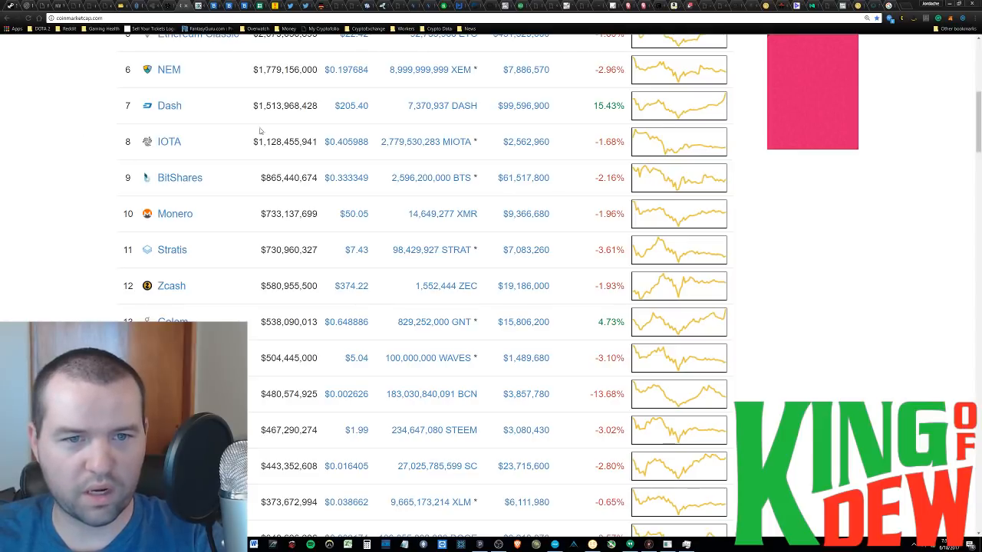
{"action": "mouse_move", "coordinate": [101, 129]}
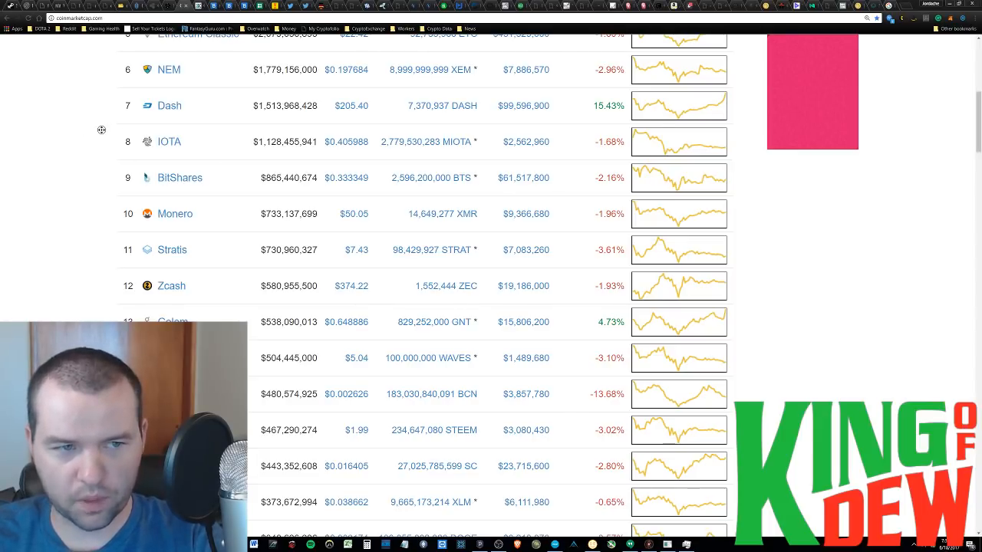
{"action": "mouse_move", "coordinate": [102, 134]}
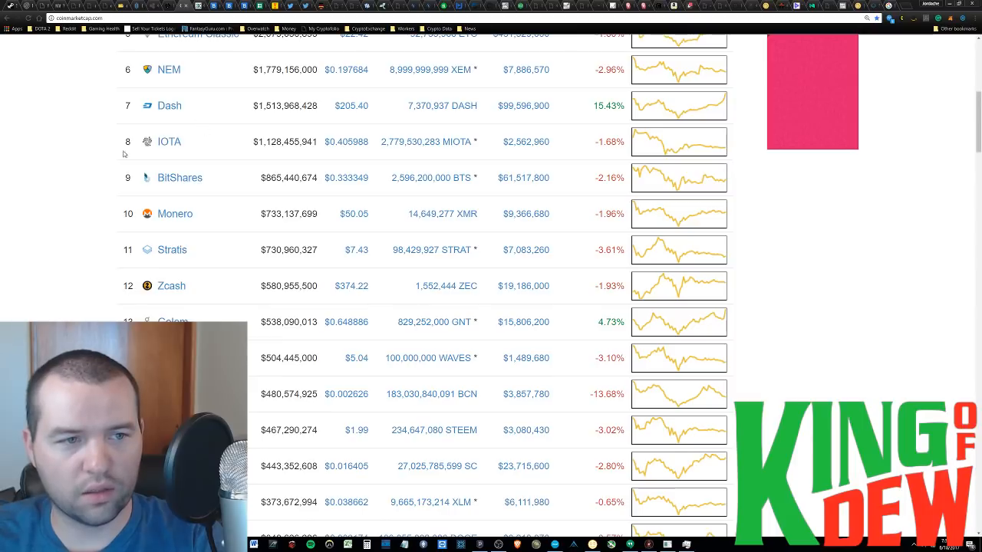
{"action": "mouse_move", "coordinate": [129, 157]}
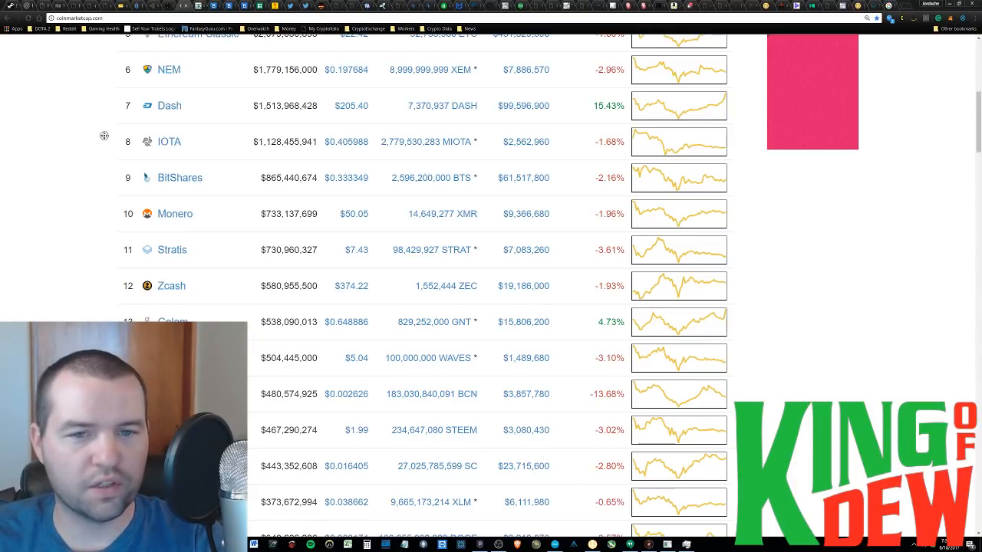
{"action": "scroll", "scroll_direction": "down", "scroll_amount": 3}
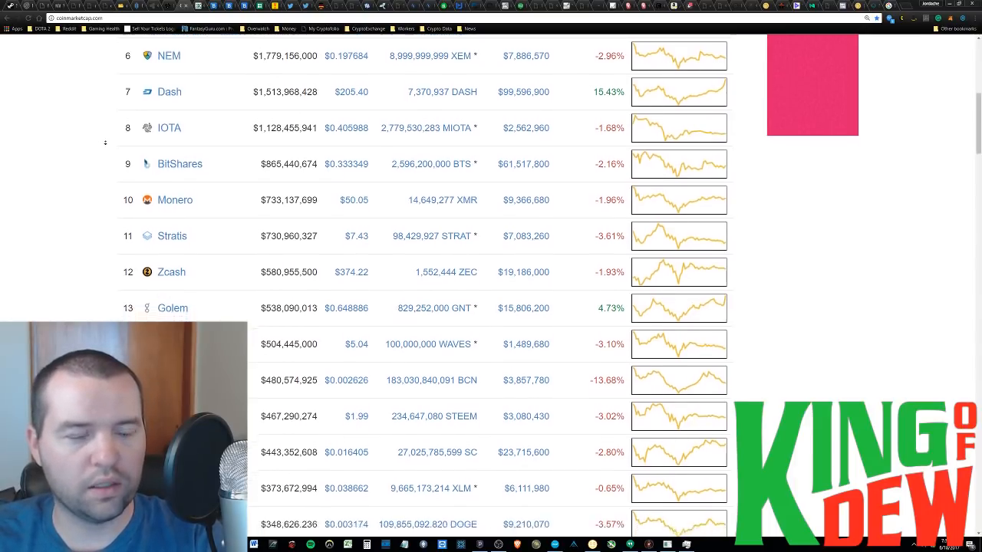
{"action": "scroll", "scroll_direction": "down", "scroll_amount": 3}
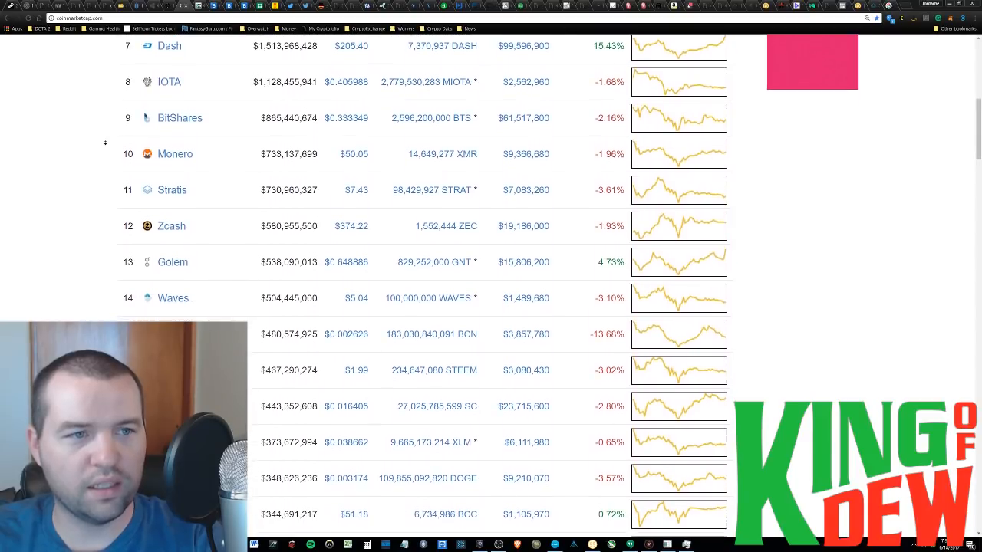
{"action": "scroll", "scroll_direction": "down", "scroll_amount": 3}
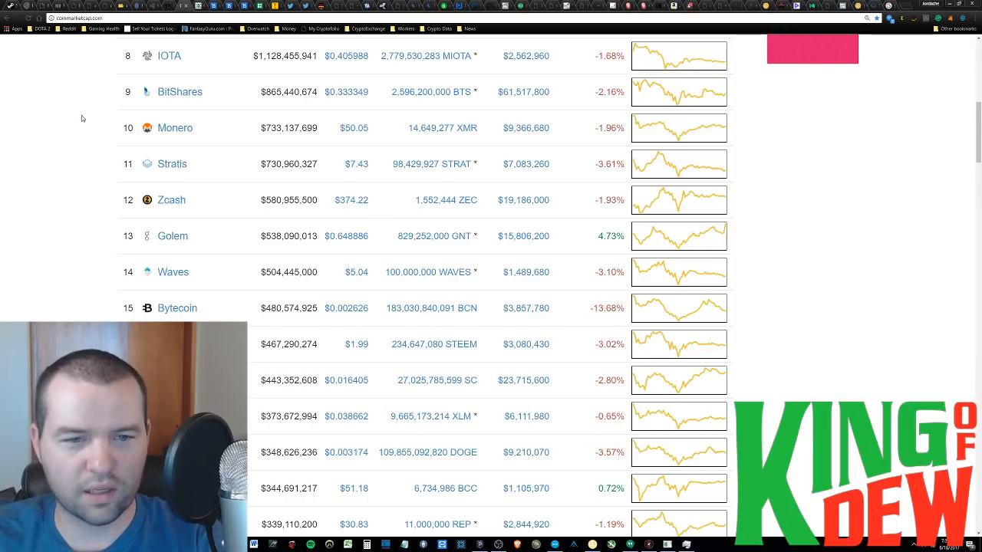
{"action": "mouse_move", "coordinate": [68, 244]}
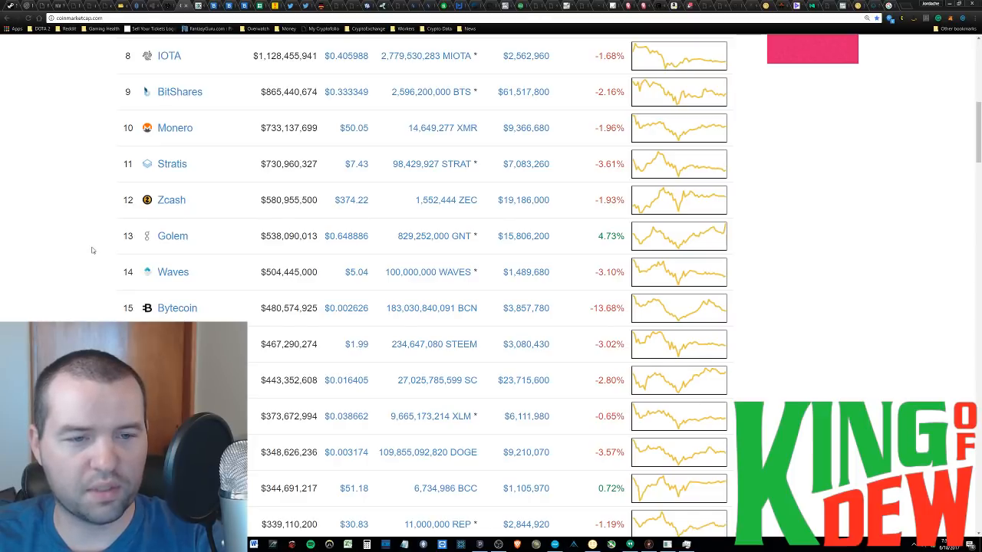
{"action": "mouse_move", "coordinate": [115, 250]}
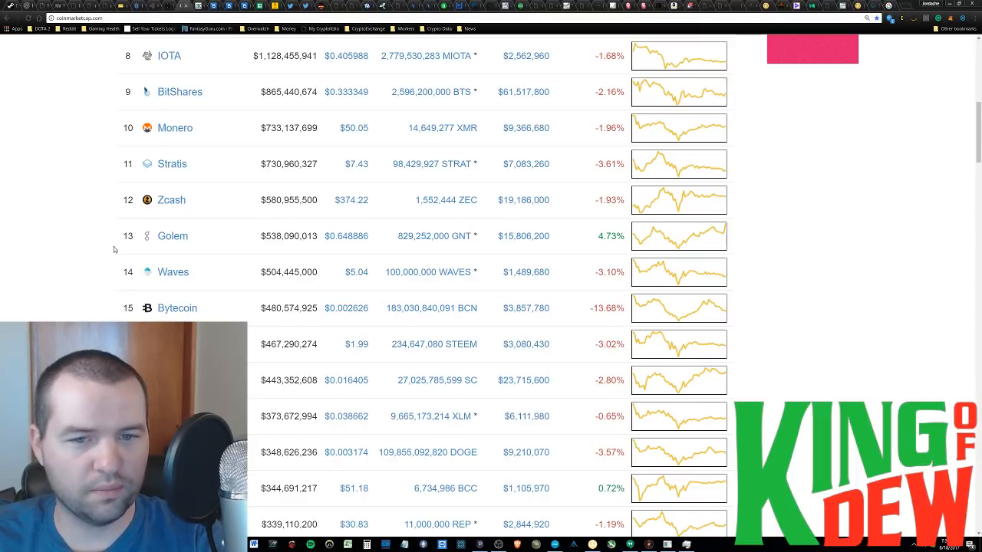
{"action": "mouse_move", "coordinate": [84, 242]}
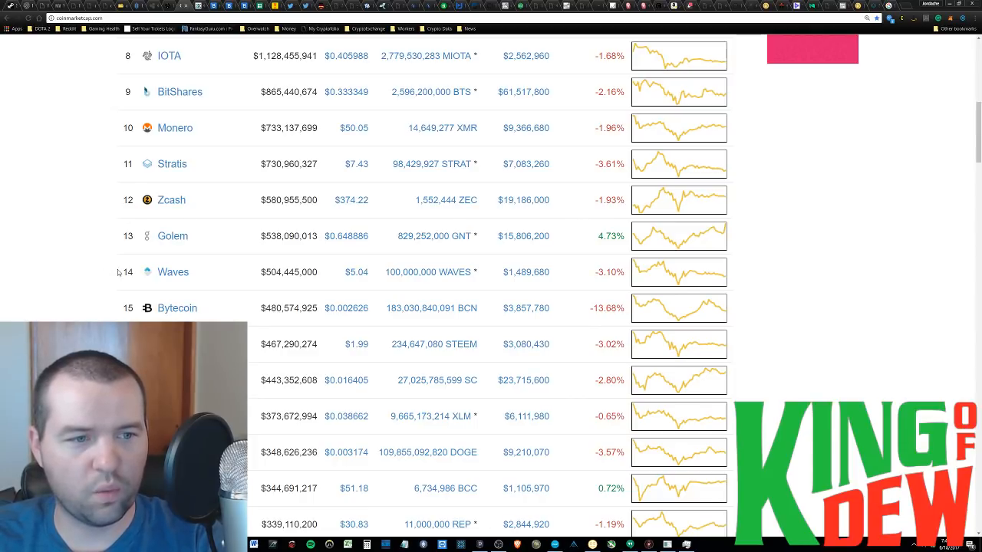
{"action": "scroll", "scroll_direction": "down", "scroll_amount": 3}
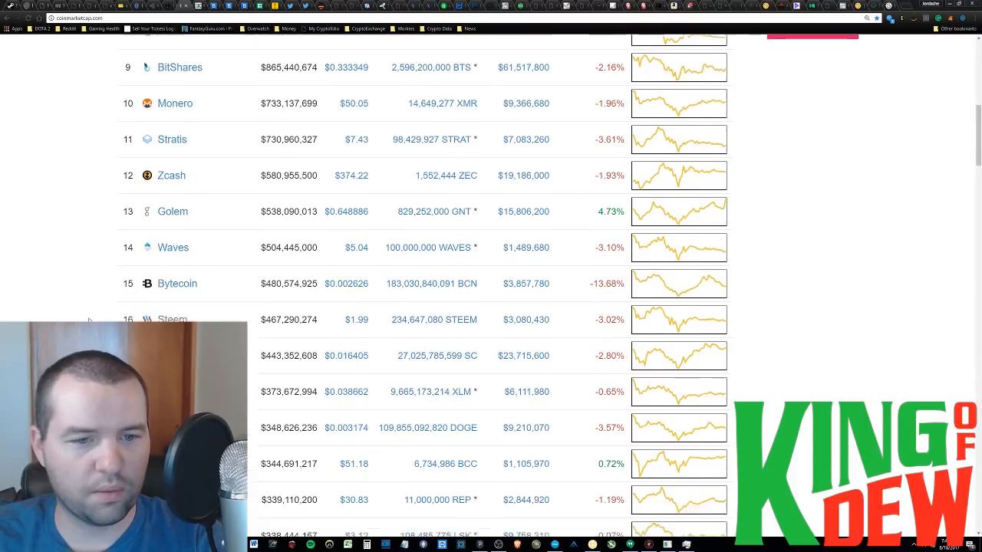
{"action": "scroll", "scroll_direction": "down", "scroll_amount": 3}
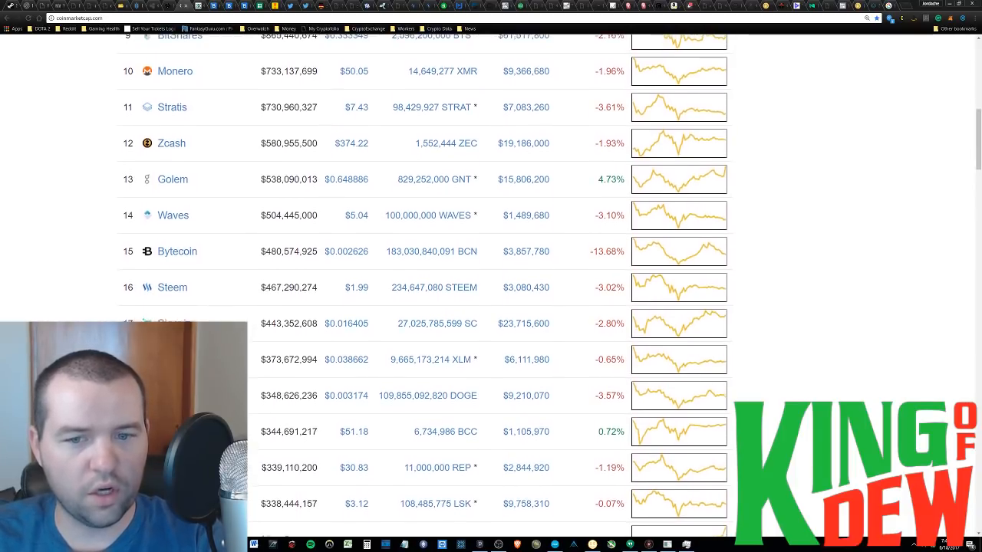
{"action": "scroll", "scroll_direction": "up", "scroll_amount": 3}
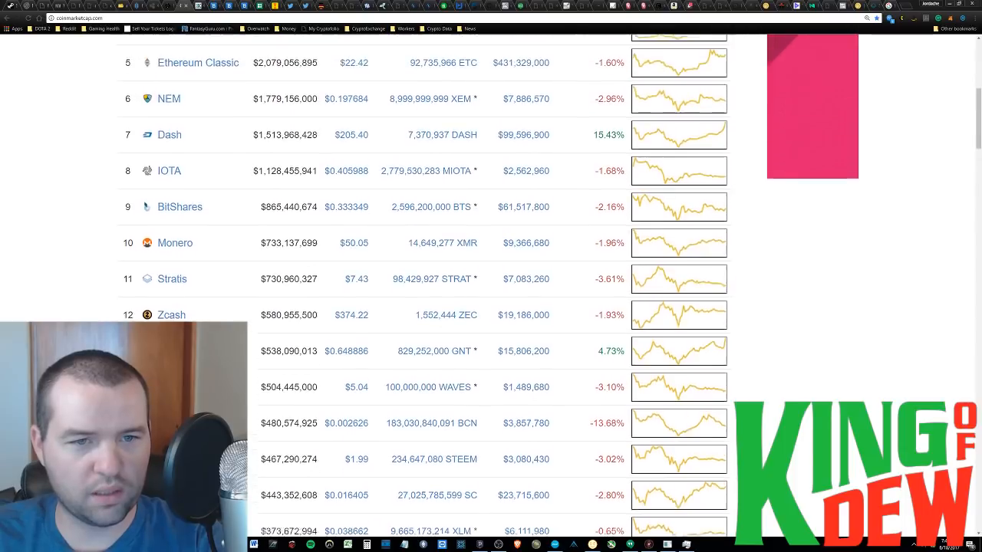
{"action": "scroll", "scroll_direction": "up", "scroll_amount": 3}
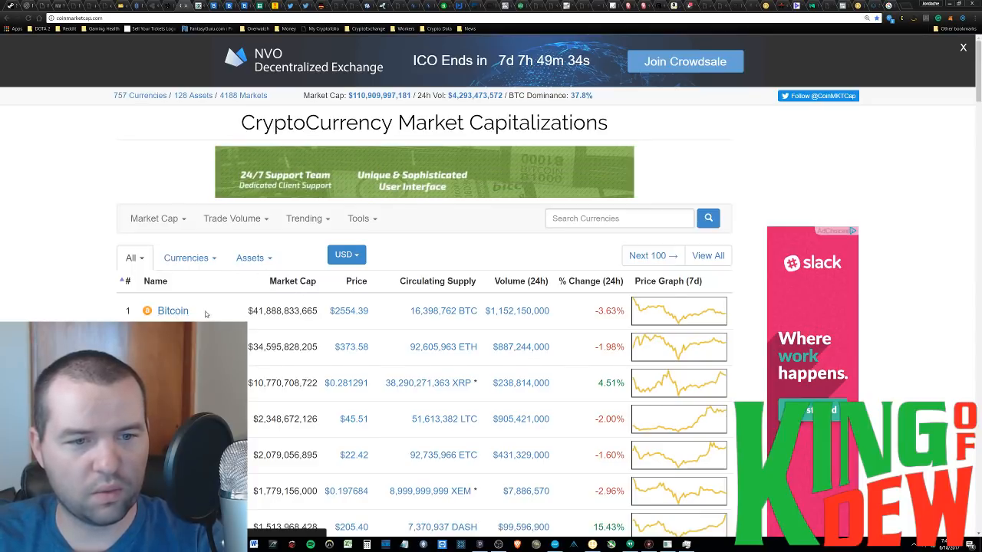
- Open the Bitcoin page from the table's first row and scroll its details
{"action": "left_click", "coordinate": [173, 311]}
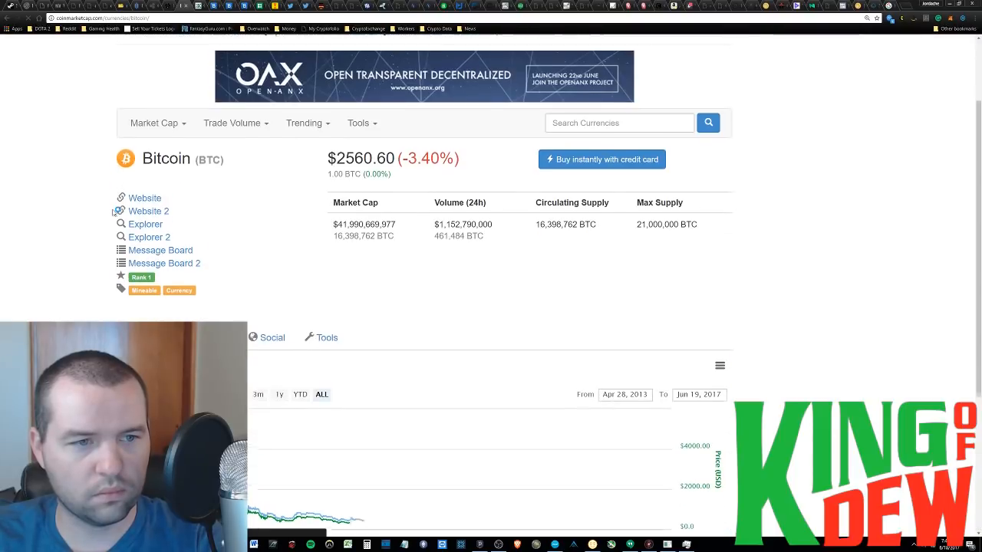
{"action": "scroll", "scroll_direction": "down", "scroll_amount": 3}
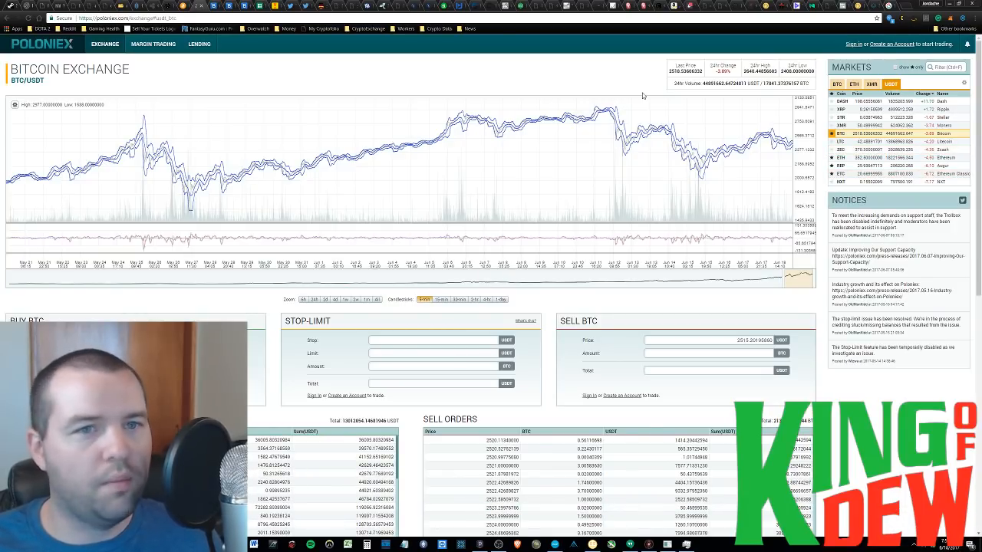
{"action": "mouse_move", "coordinate": [583, 210]}
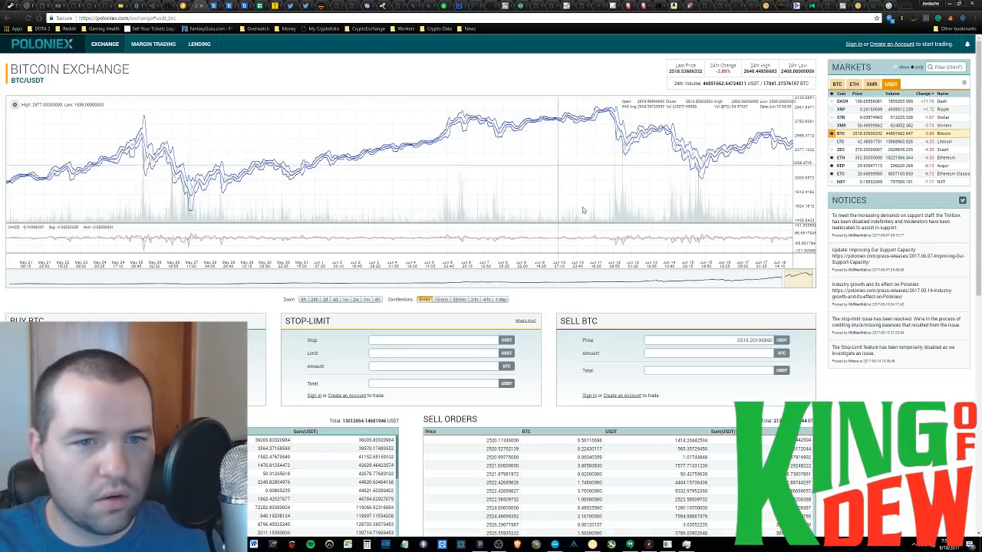
- Zoom the BTC/USDT chart to the last six hours of June 18 candlesticks
{"action": "left_click", "coordinate": [304, 299]}
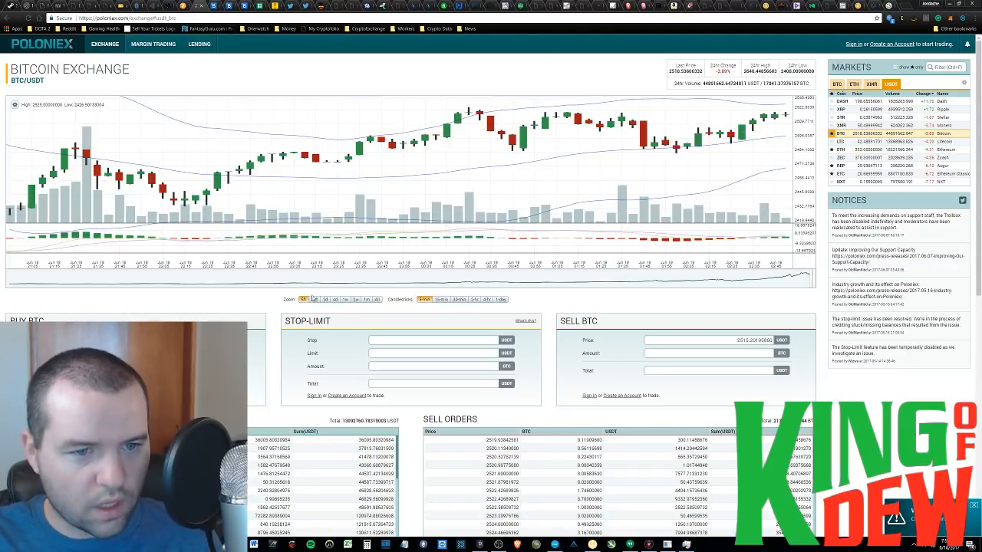
{"action": "left_click", "coordinate": [315, 299]}
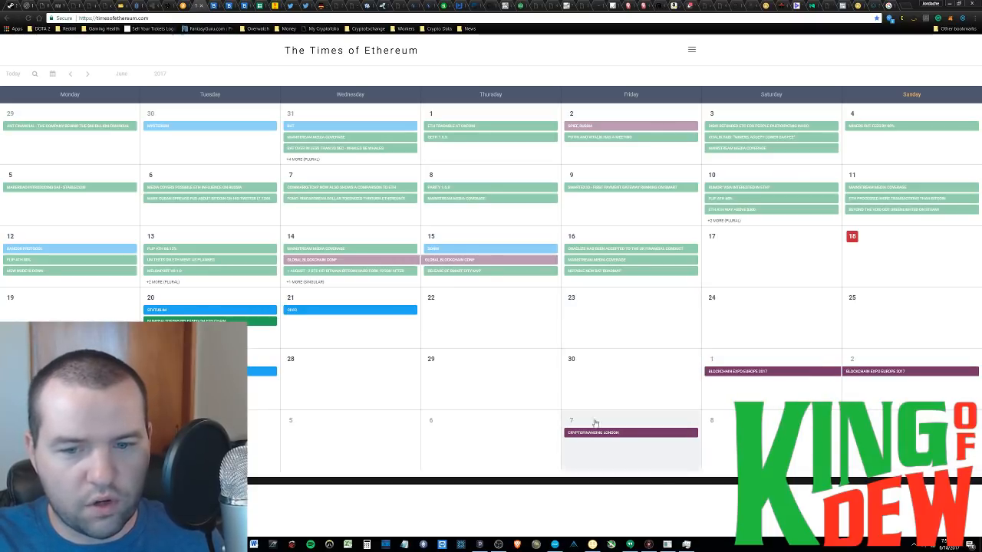
{"action": "mouse_move", "coordinate": [635, 344]}
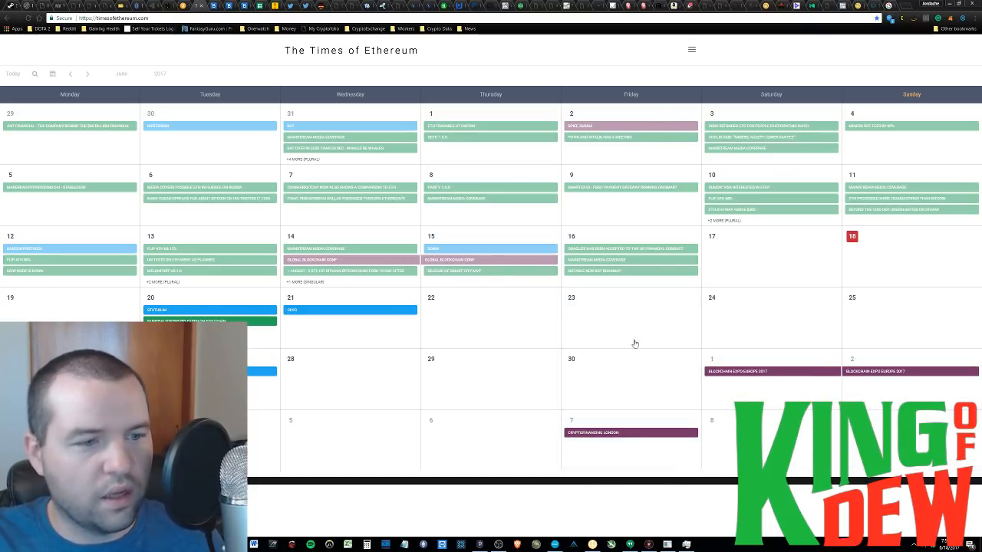
- Switch to the timesofethereum.com tab to view the June 2017 events calendar
{"action": "left_click", "coordinate": [70, 73]}
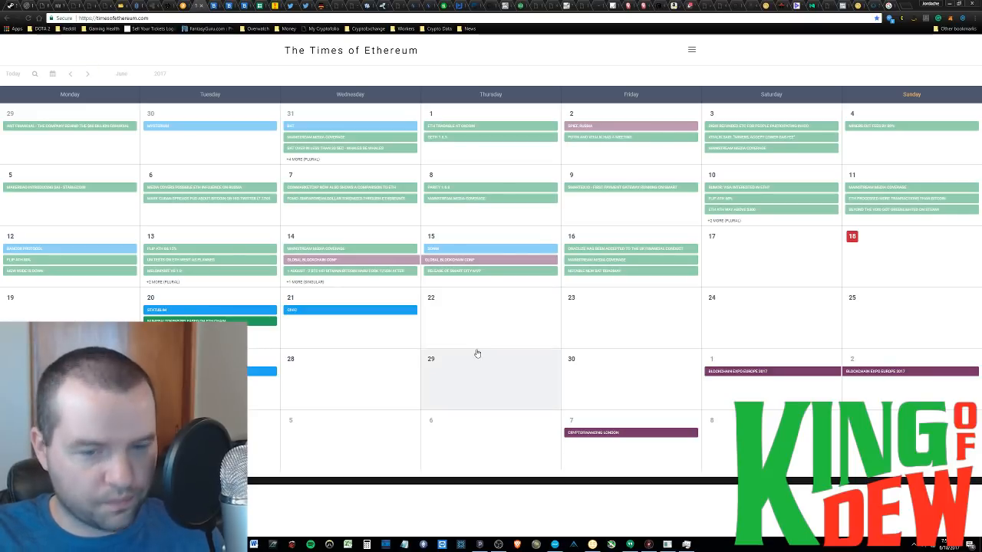
{"action": "mouse_move", "coordinate": [468, 382]}
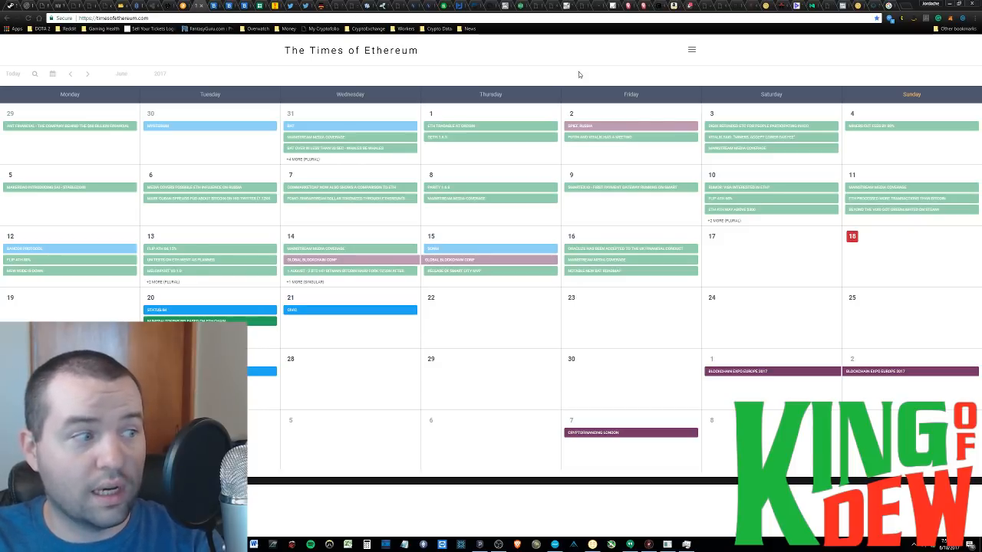
{"action": "mouse_move", "coordinate": [583, 79]}
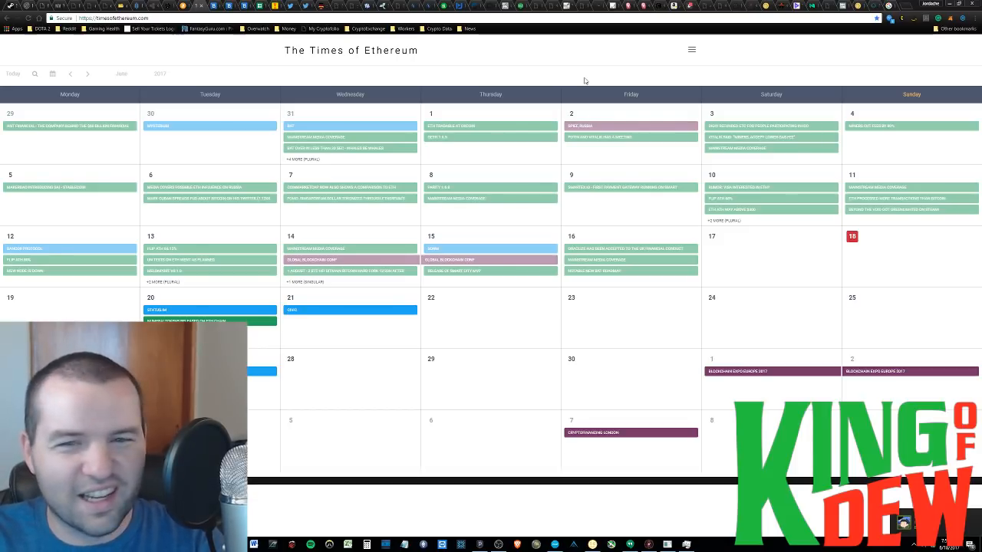
{"action": "mouse_move", "coordinate": [509, 66]}
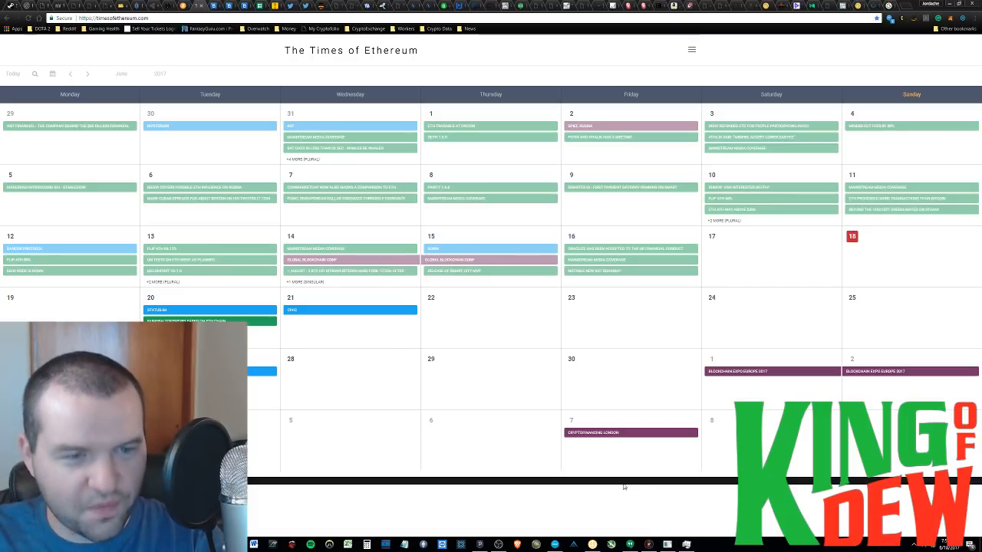
{"action": "mouse_move", "coordinate": [588, 499]}
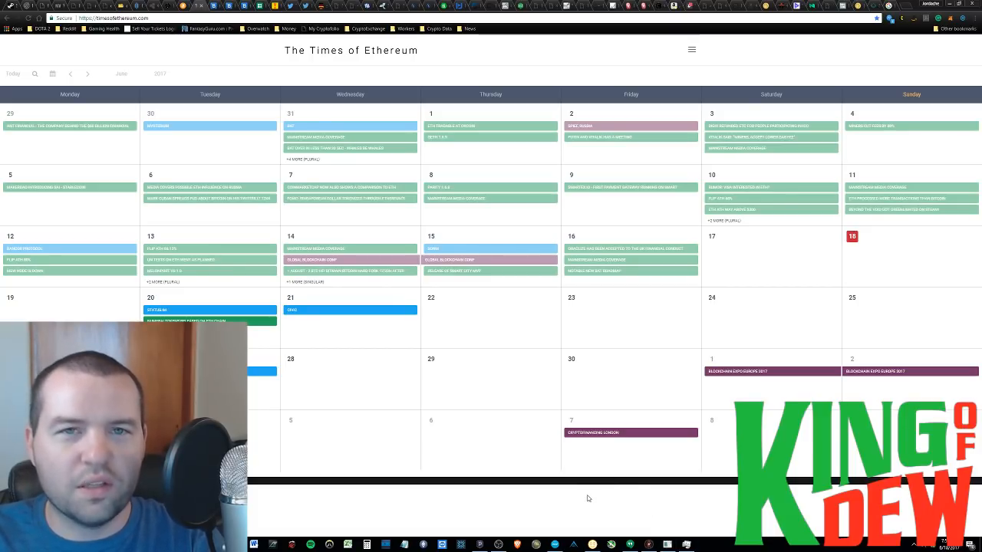